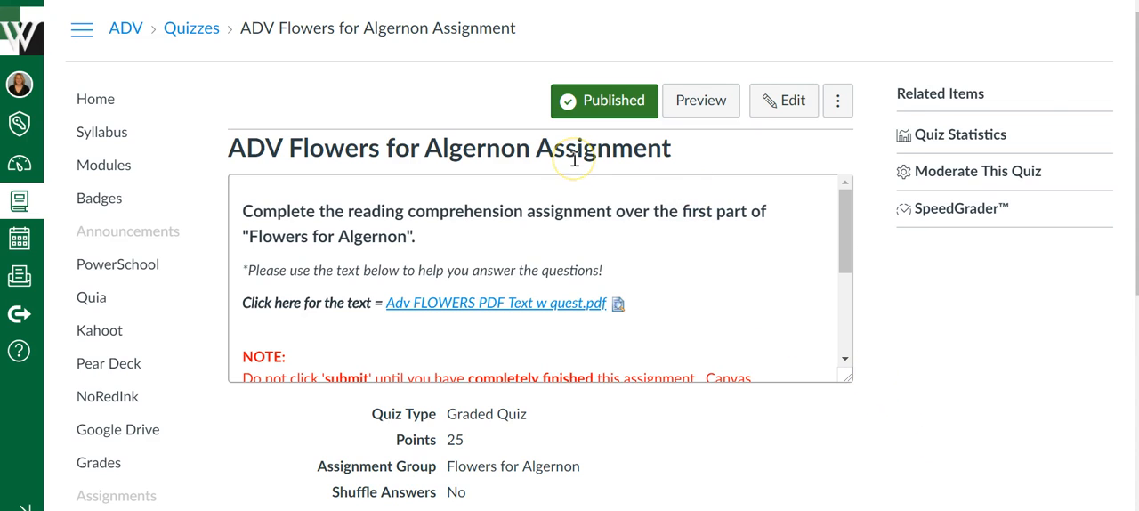
mouse_move(954, 140)
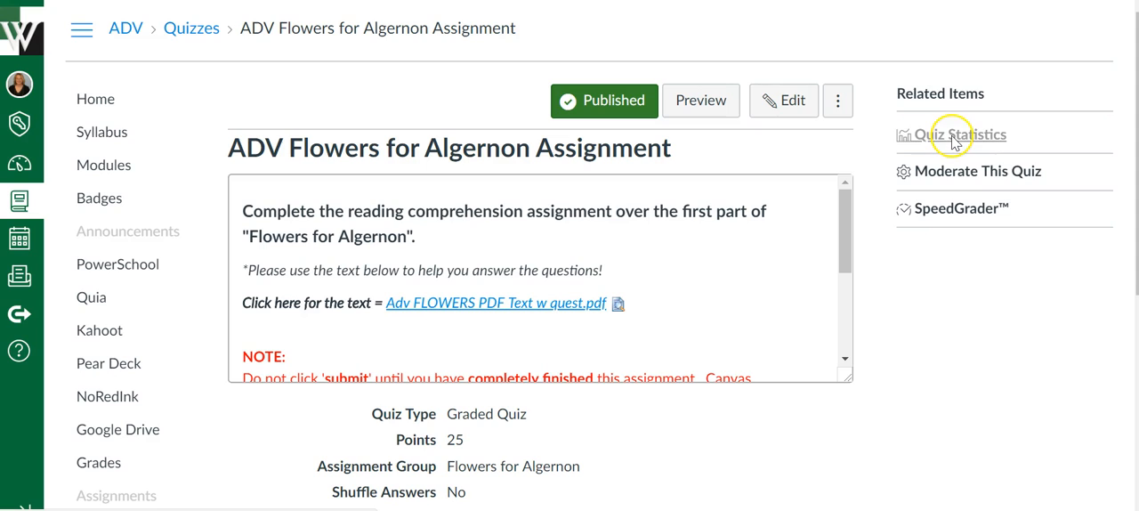
- Show the ADV Flowers for Algernon quiz statistics with average, high and low scores
click(961, 135)
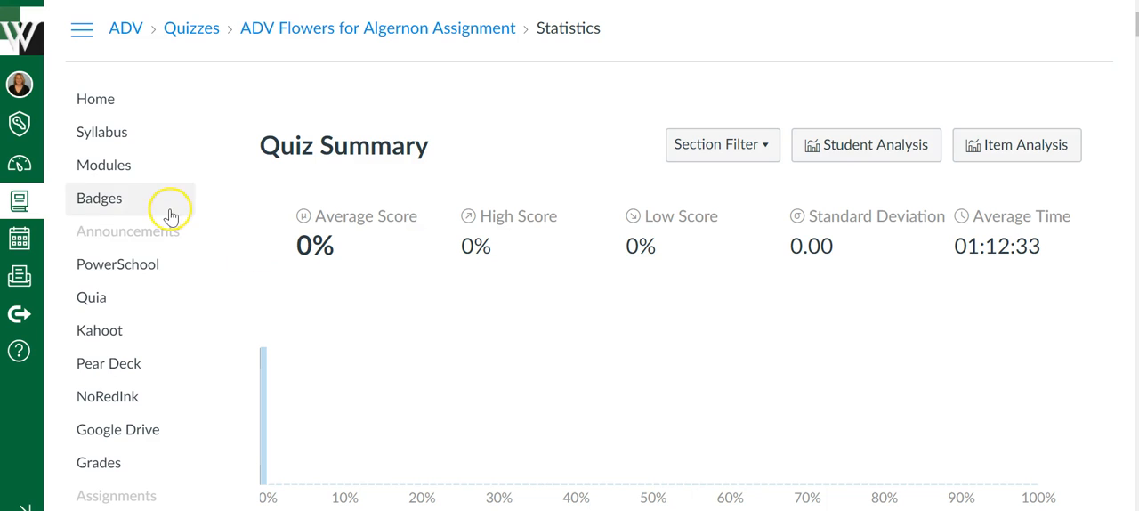
mouse_move(456, 233)
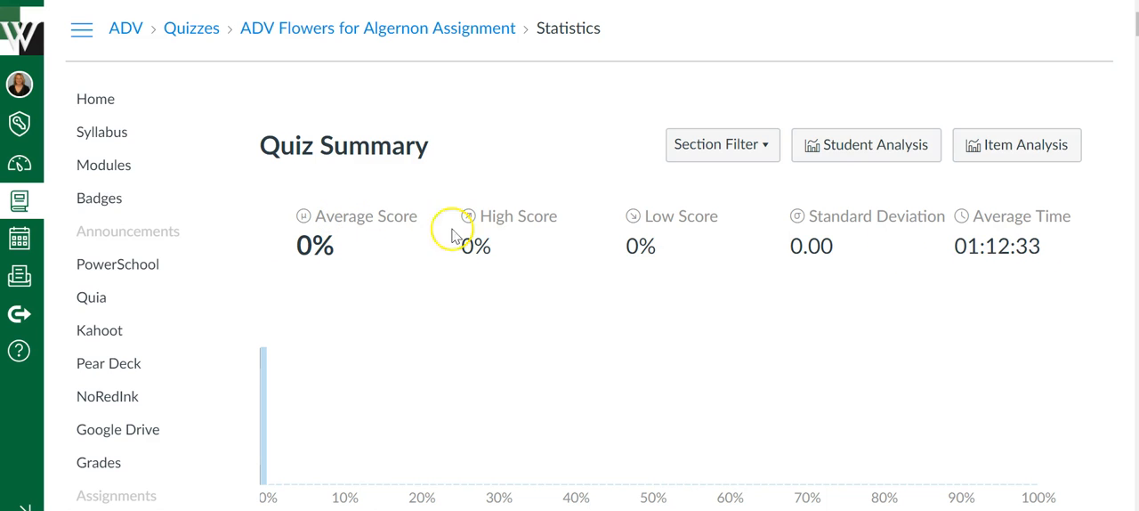
mouse_move(851, 257)
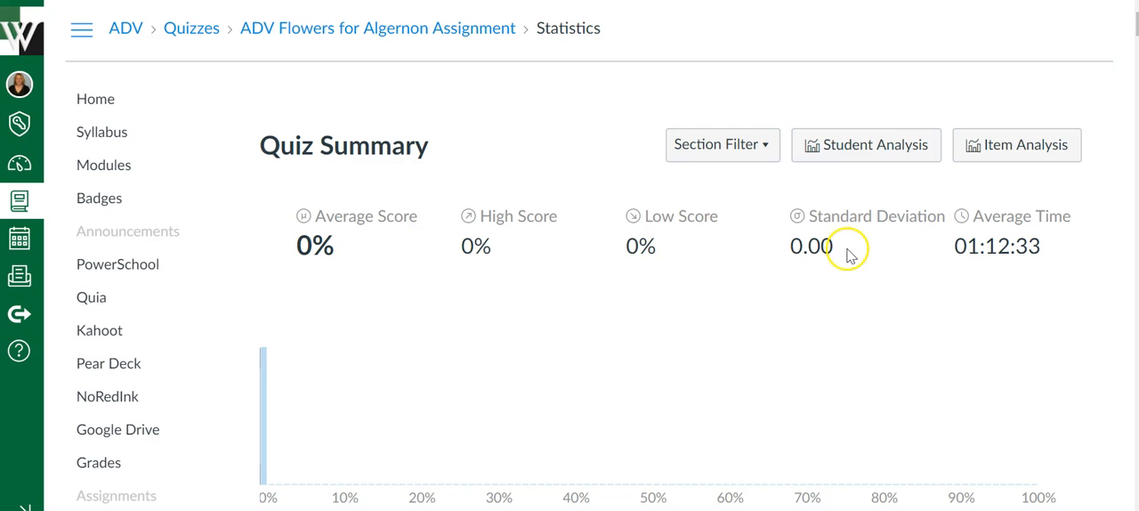
mouse_move(840, 267)
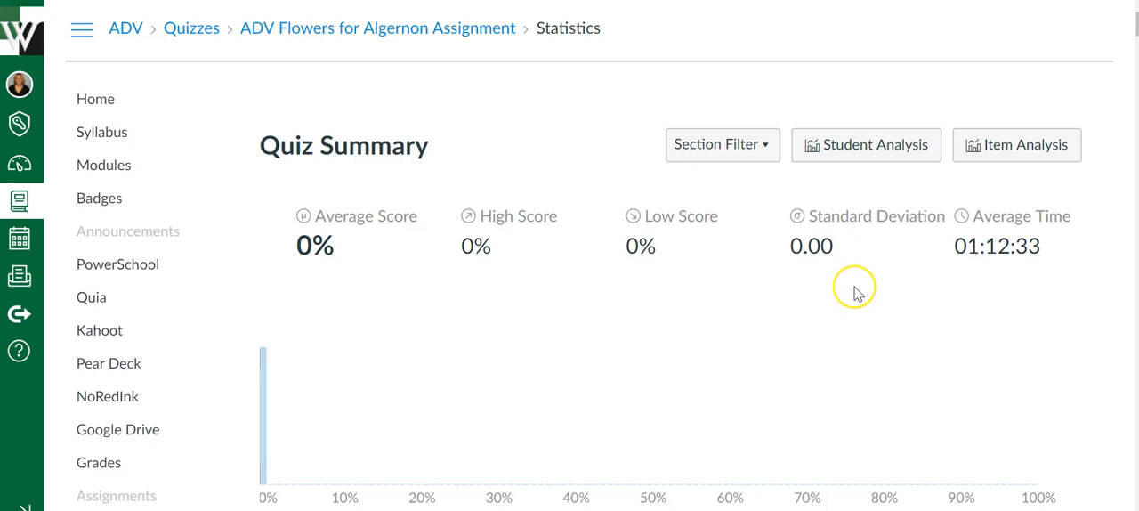
mouse_move(335, 223)
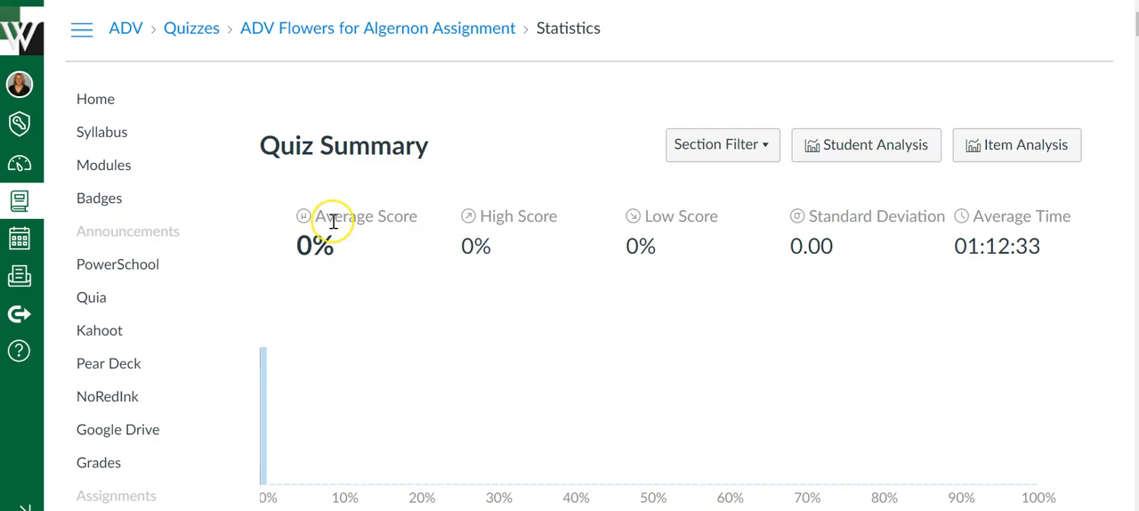
mouse_move(347, 260)
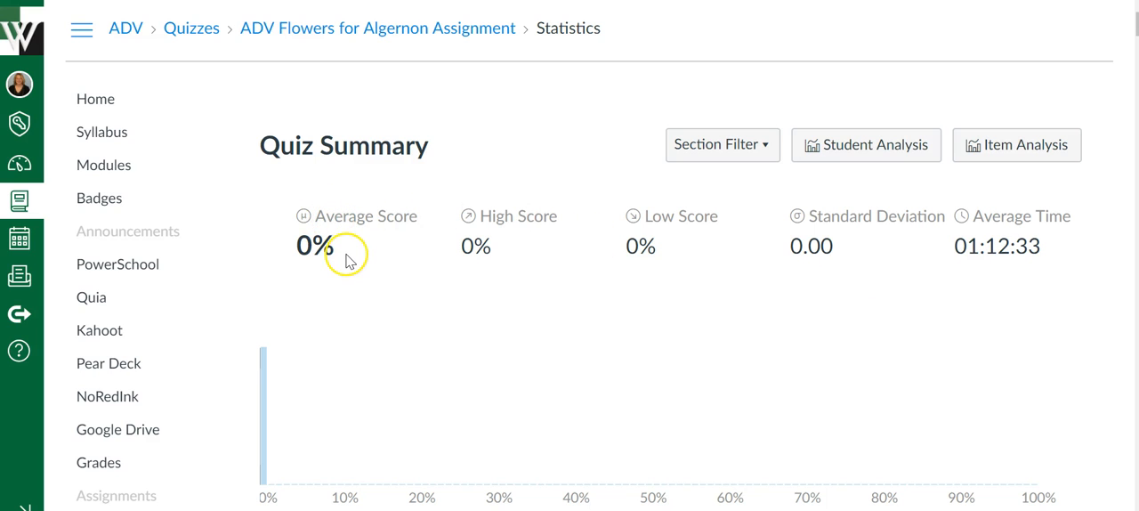
mouse_move(363, 233)
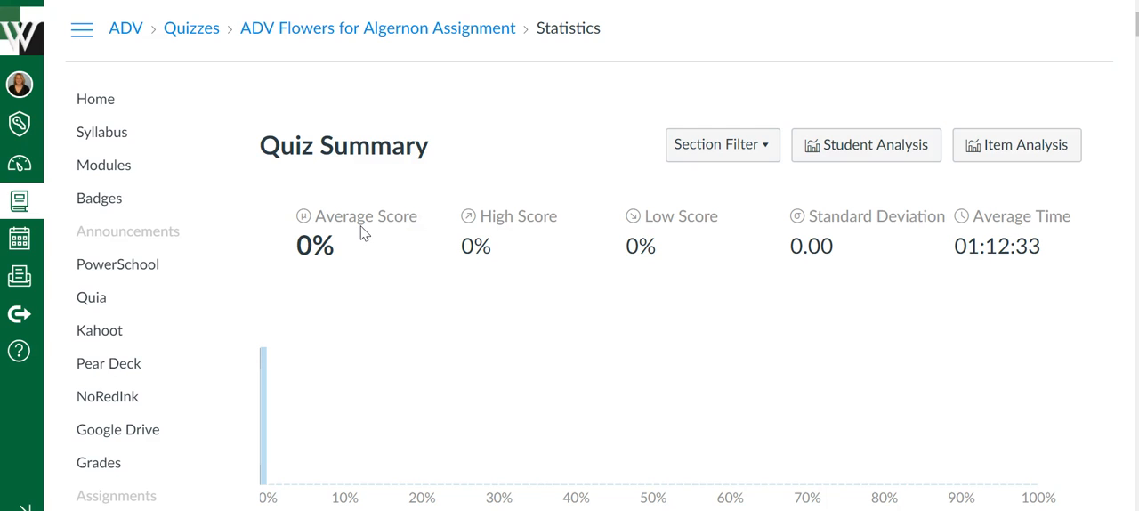
mouse_move(360, 222)
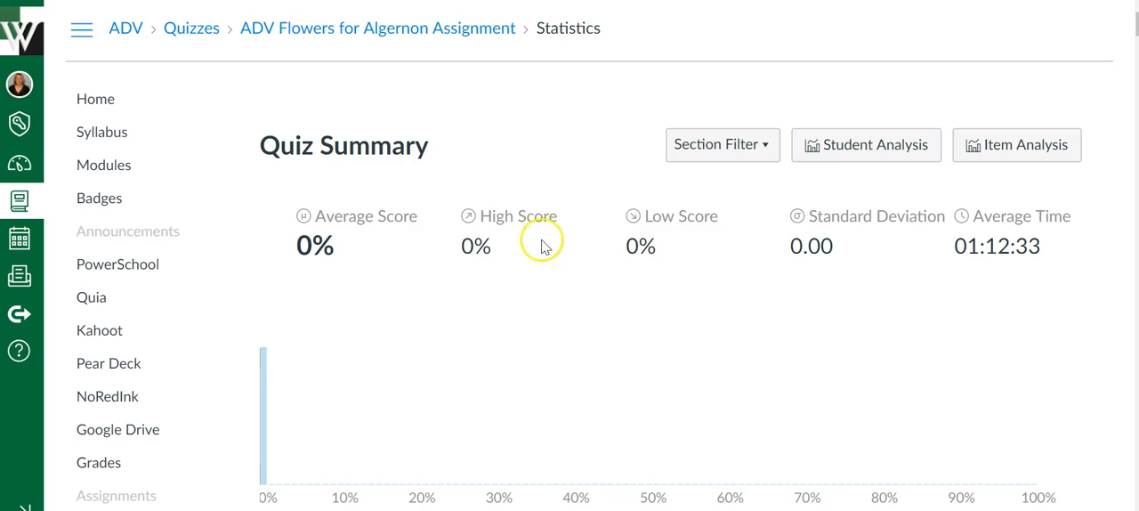
mouse_move(873, 253)
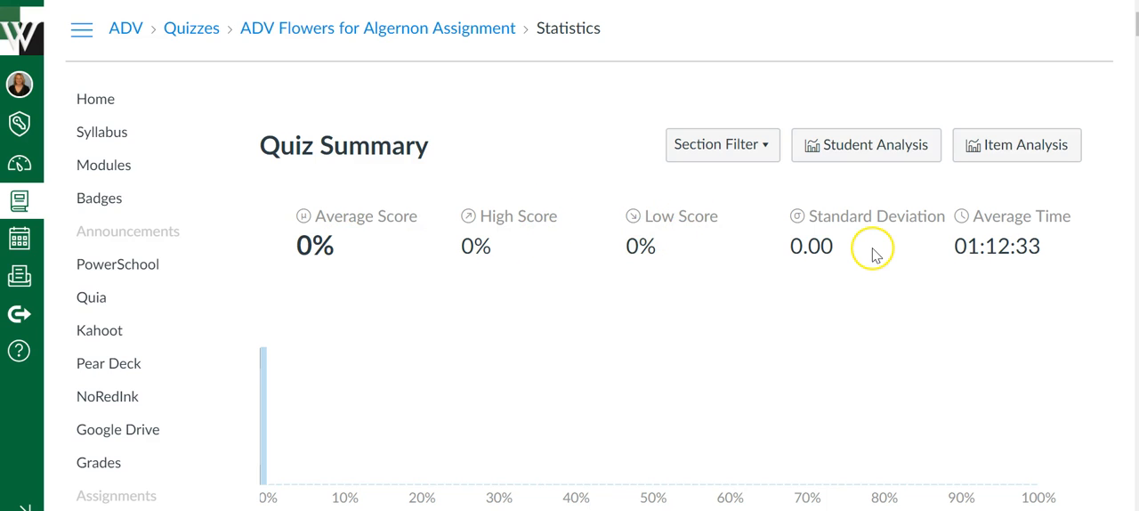
mouse_move(1051, 255)
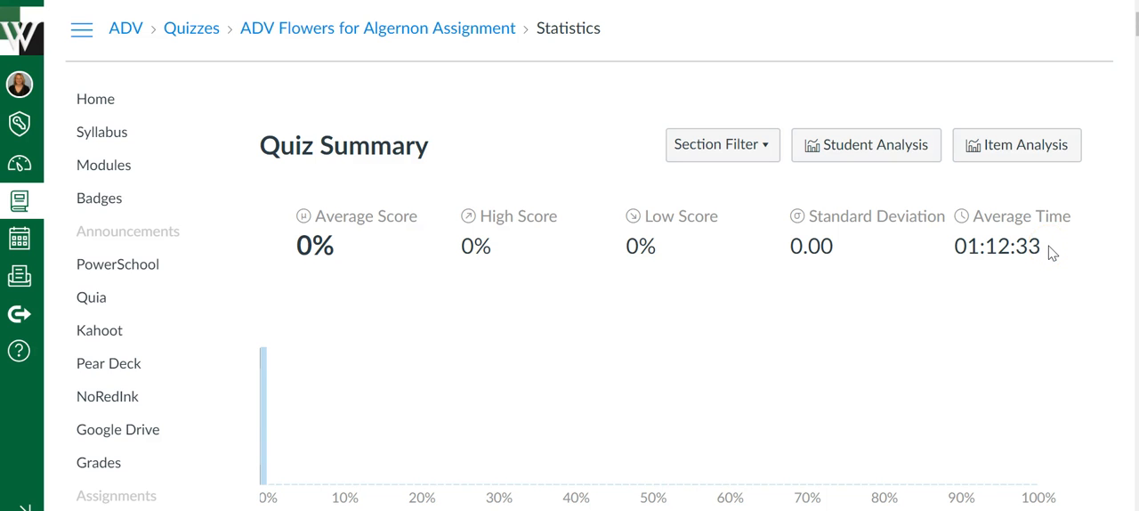
scroll(down, 3)
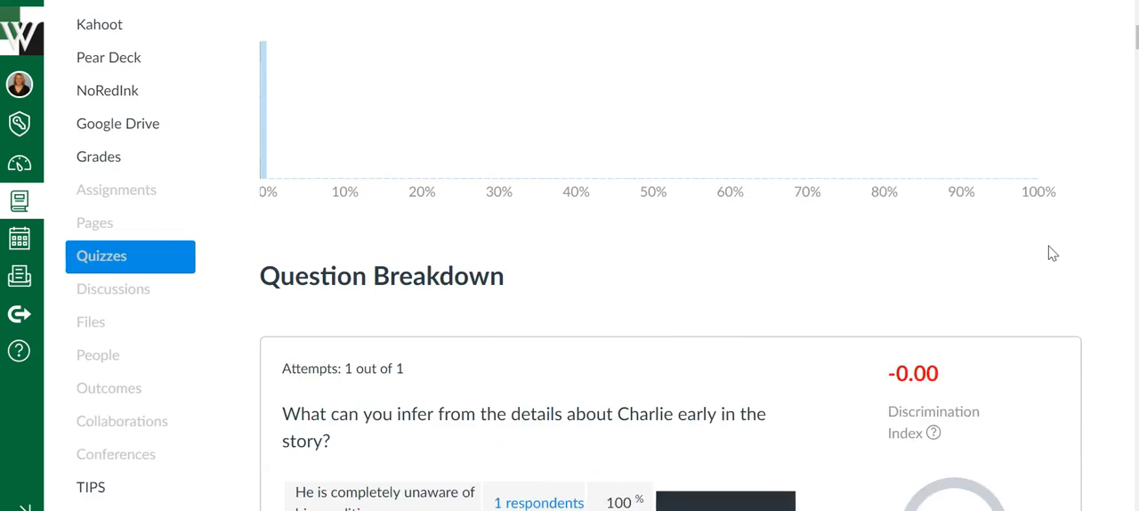
scroll(down, 3)
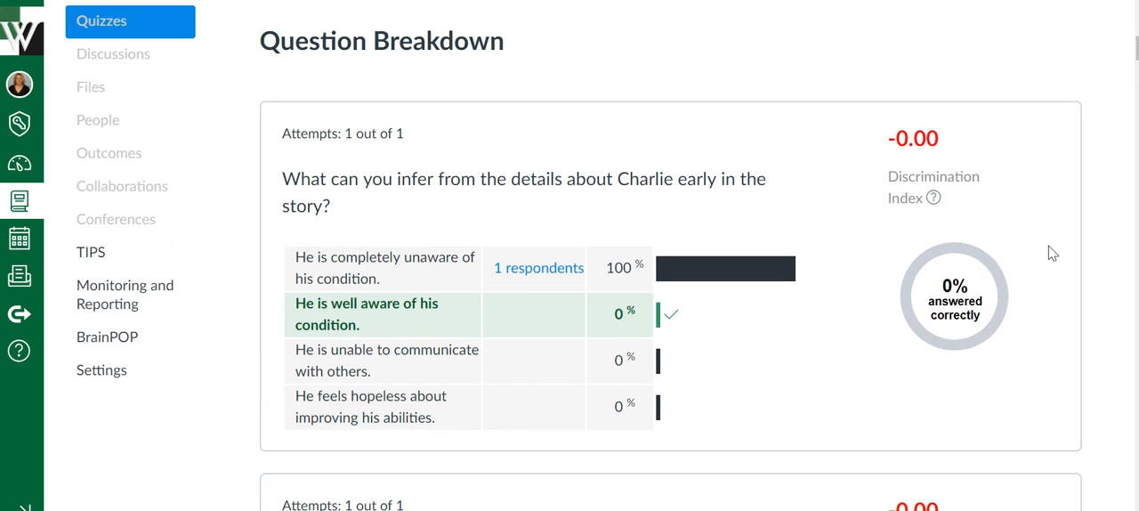
mouse_move(972, 235)
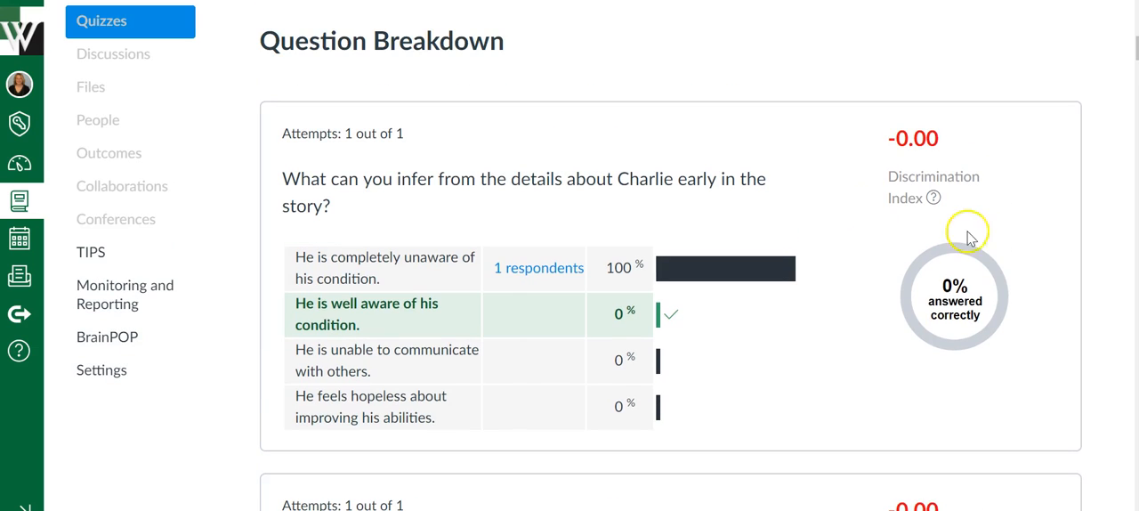
mouse_move(345, 138)
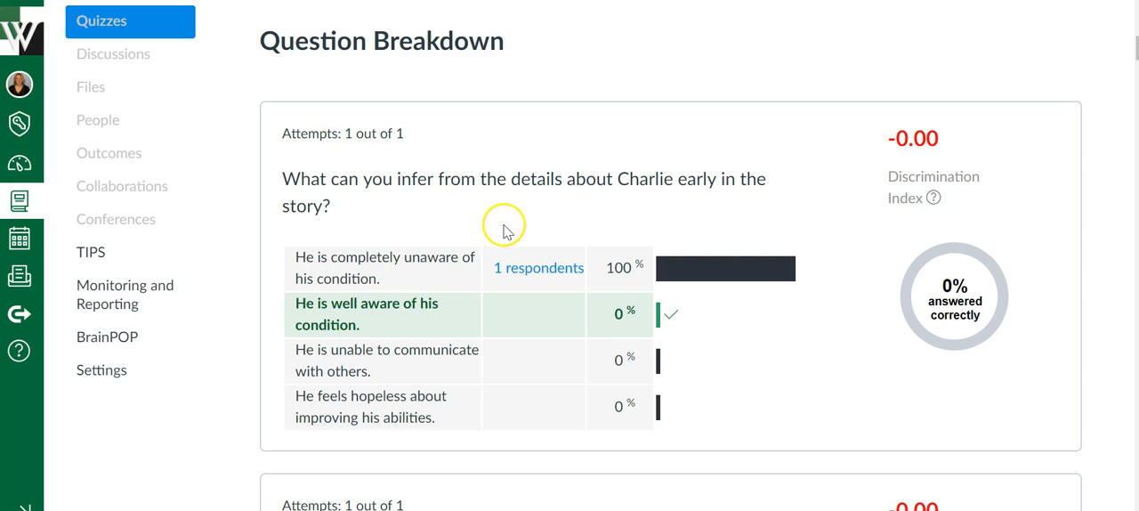
mouse_move(655, 334)
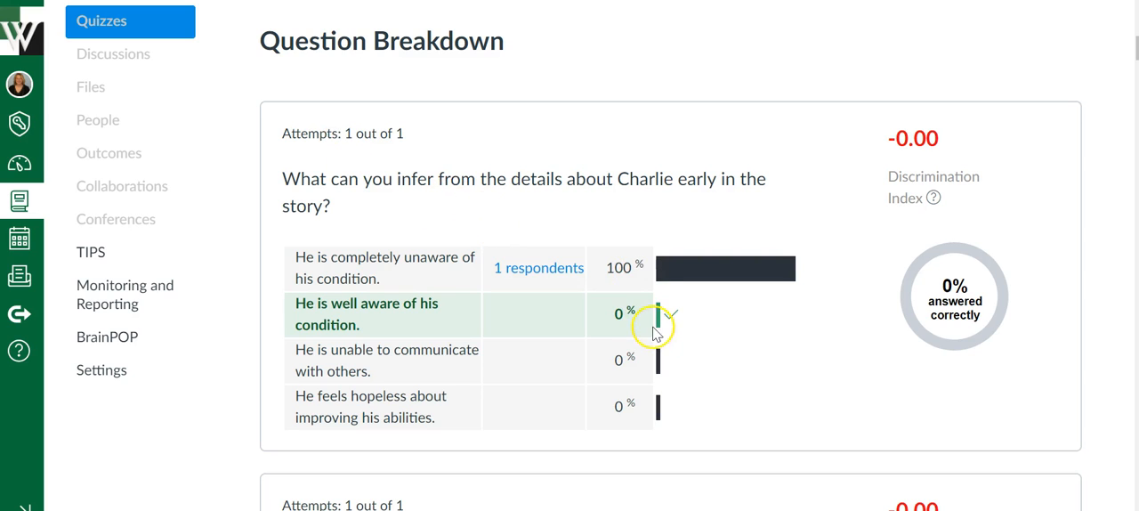
mouse_move(585, 276)
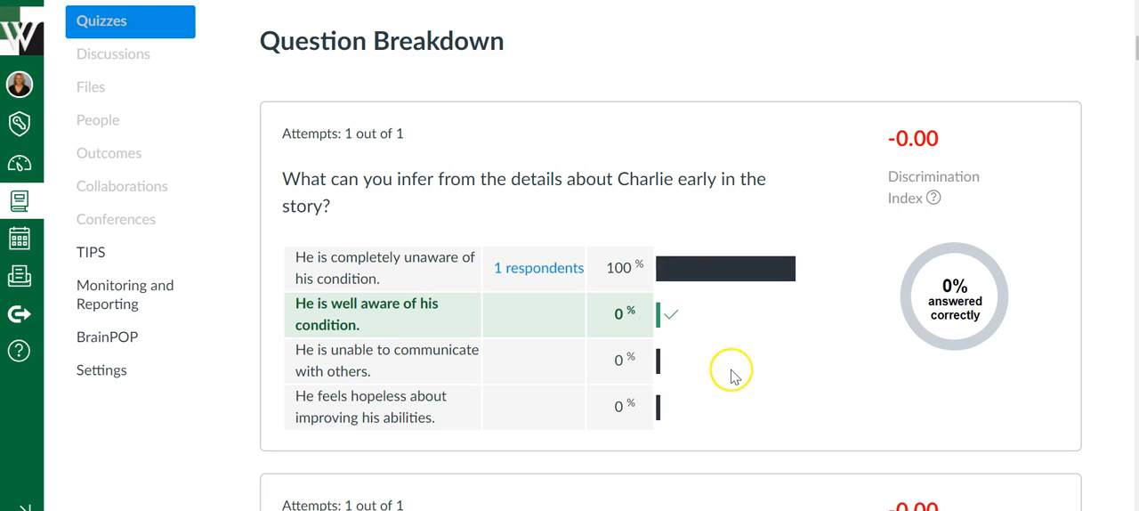
mouse_move(534, 347)
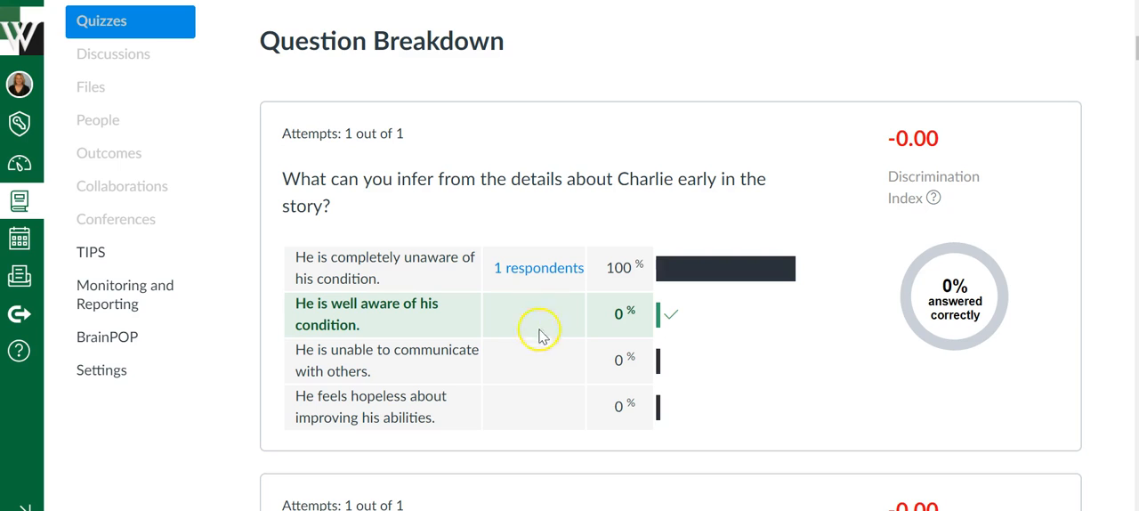
mouse_move(619, 299)
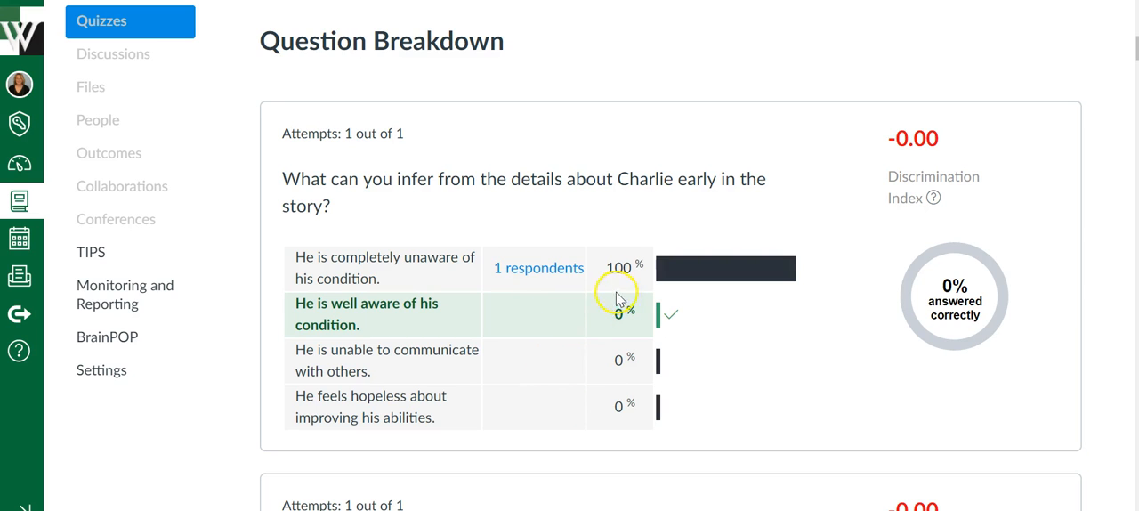
mouse_move(564, 405)
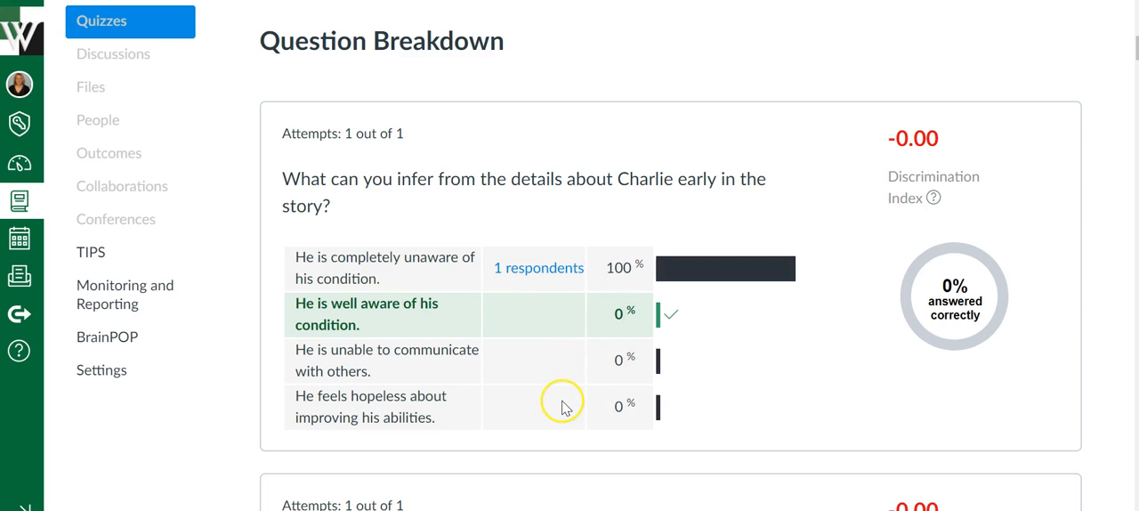
mouse_move(924, 305)
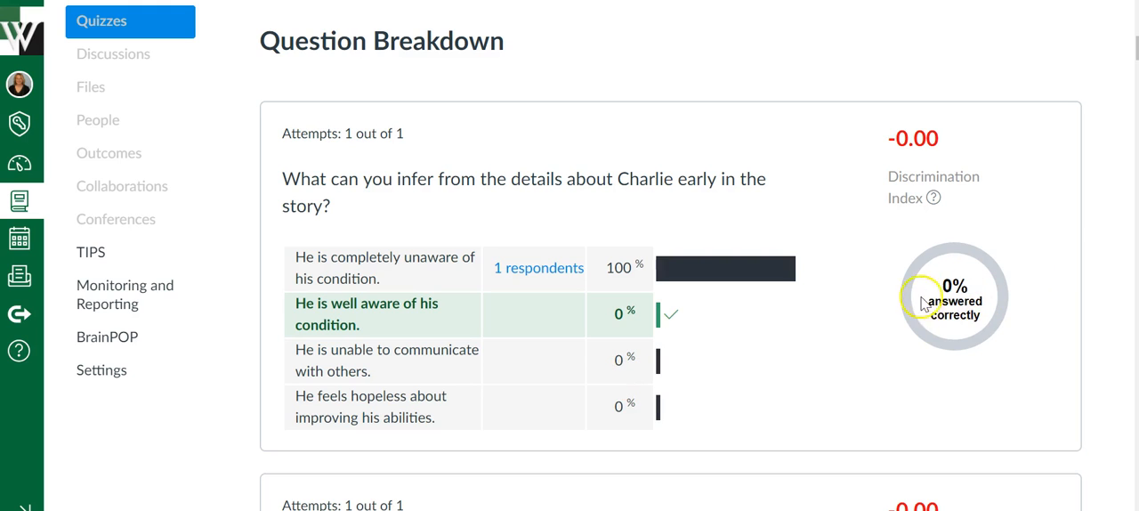
mouse_move(953, 313)
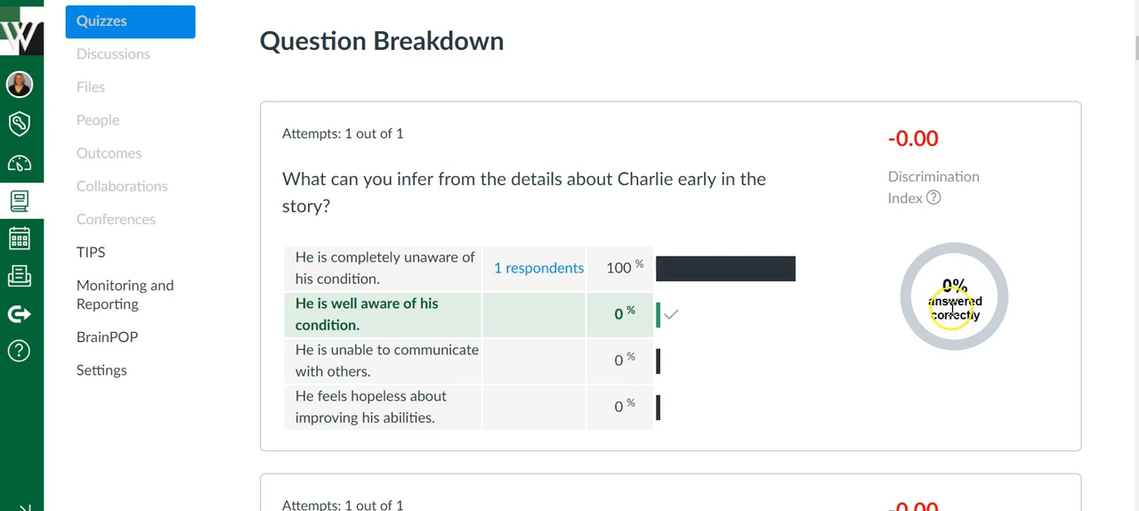
mouse_move(979, 256)
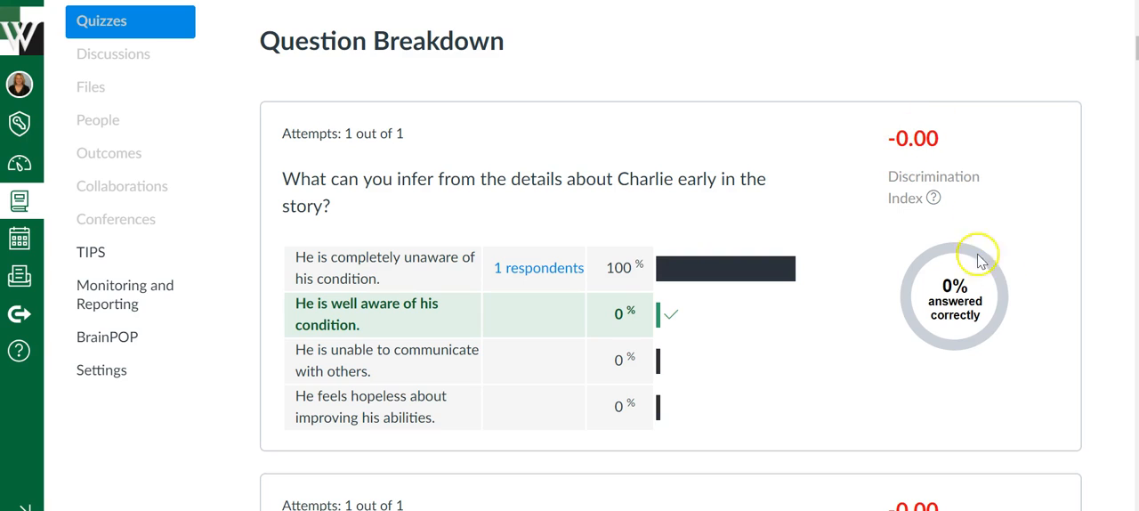
mouse_move(1021, 288)
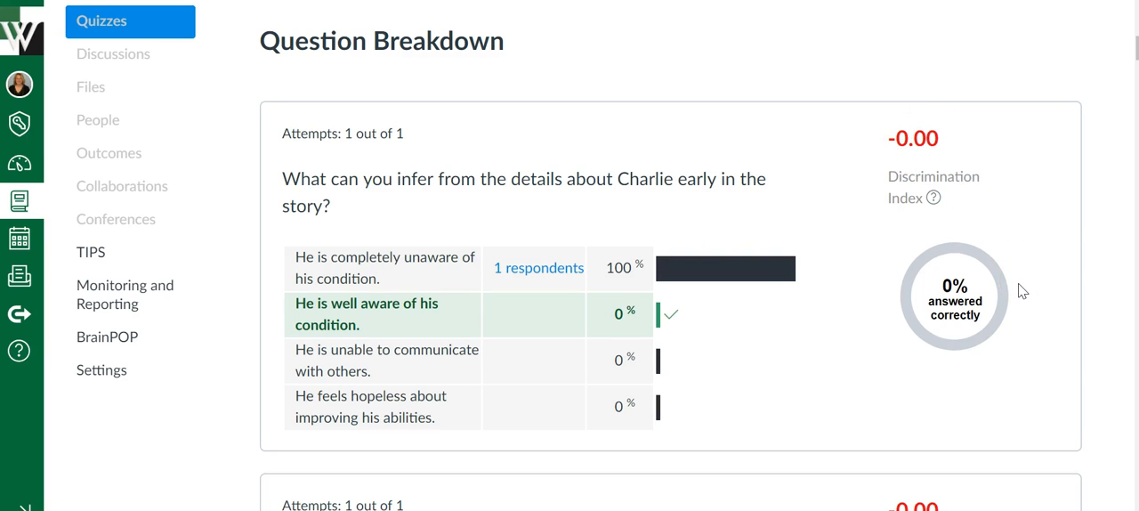
- Scroll through the later Question Breakdown cards, each showing 0% correct responses
scroll(down, 3)
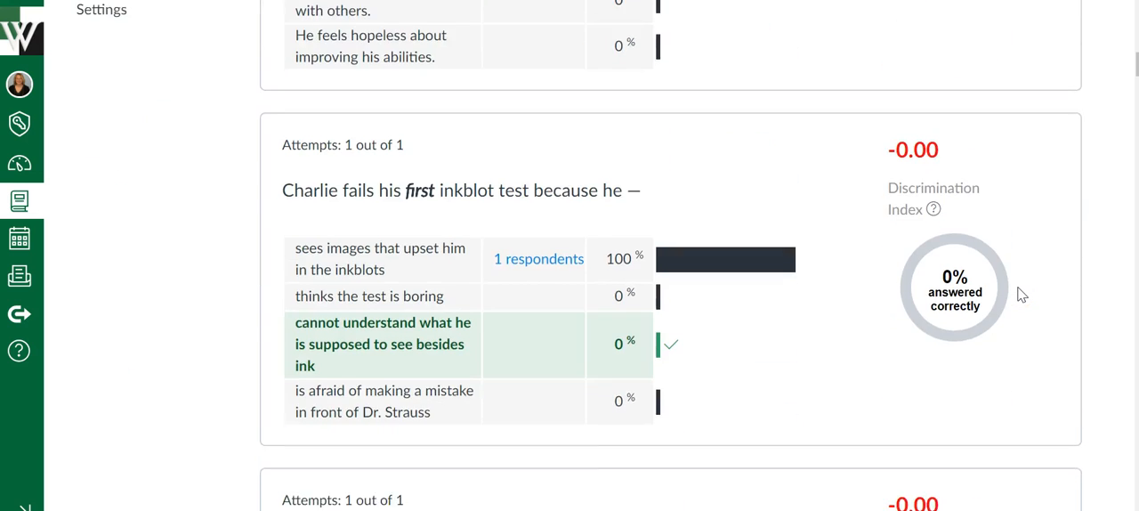
scroll(down, 3)
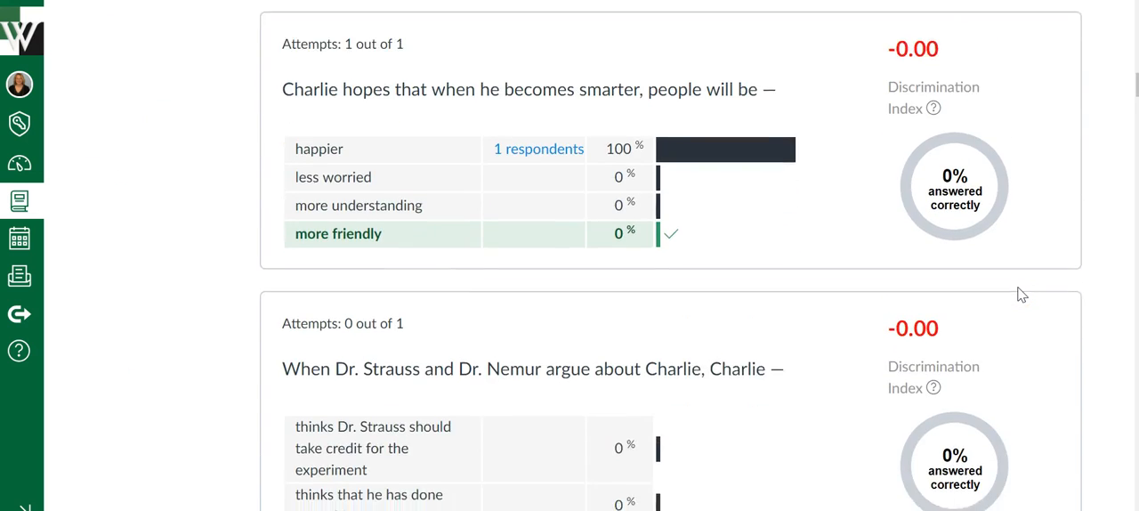
scroll(down, 3)
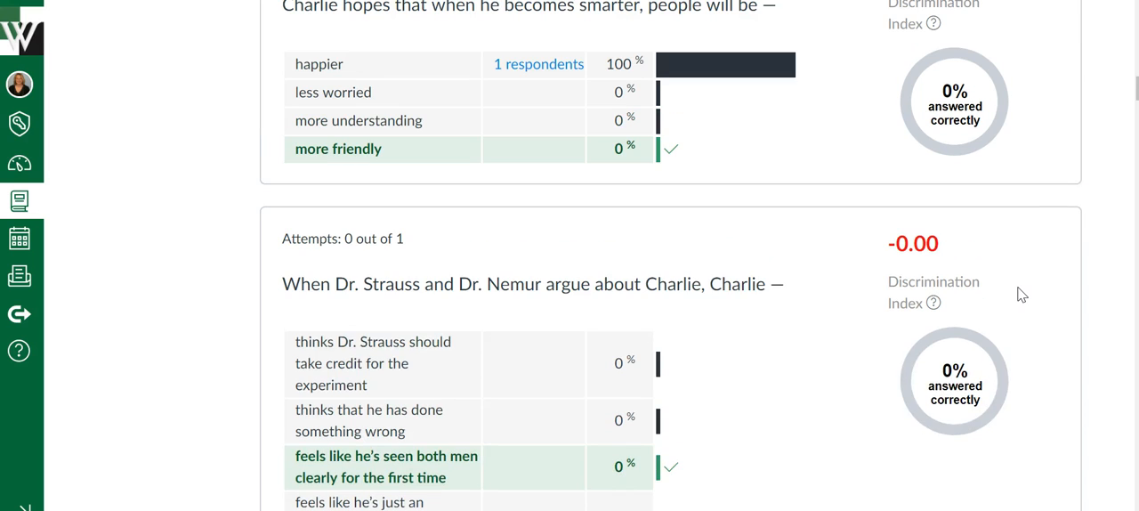
scroll(down, 3)
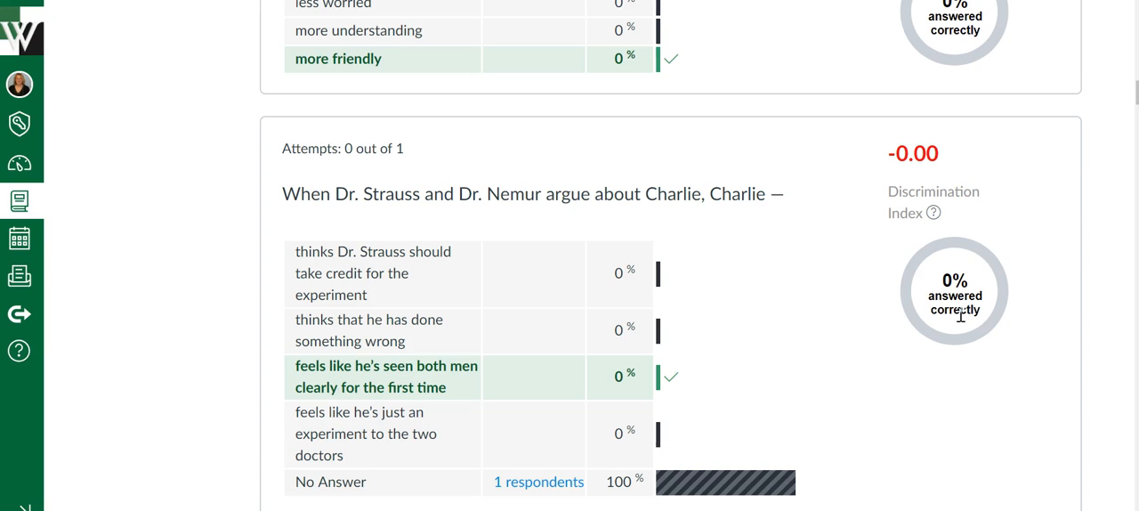
mouse_move(961, 240)
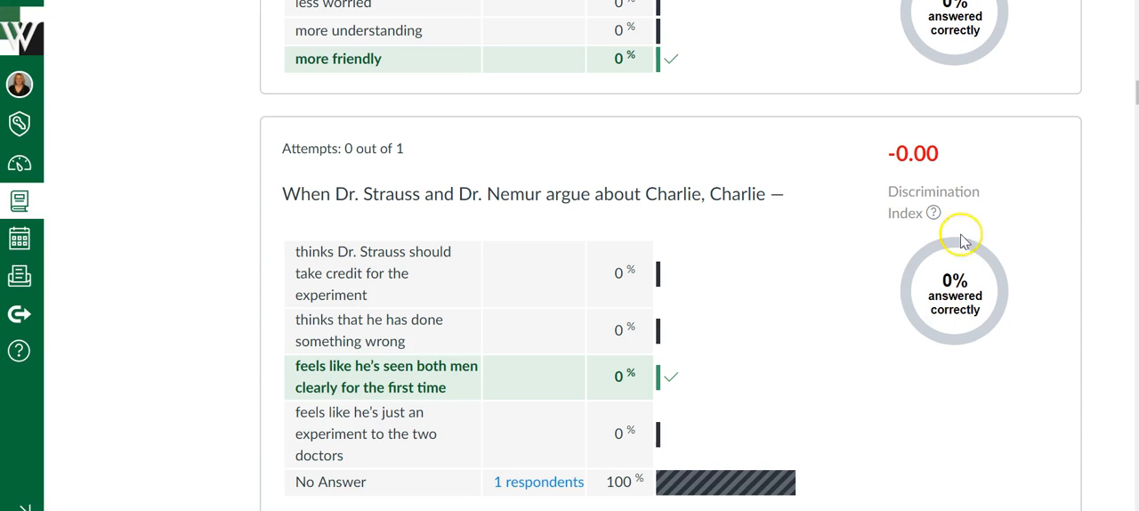
mouse_move(1027, 326)
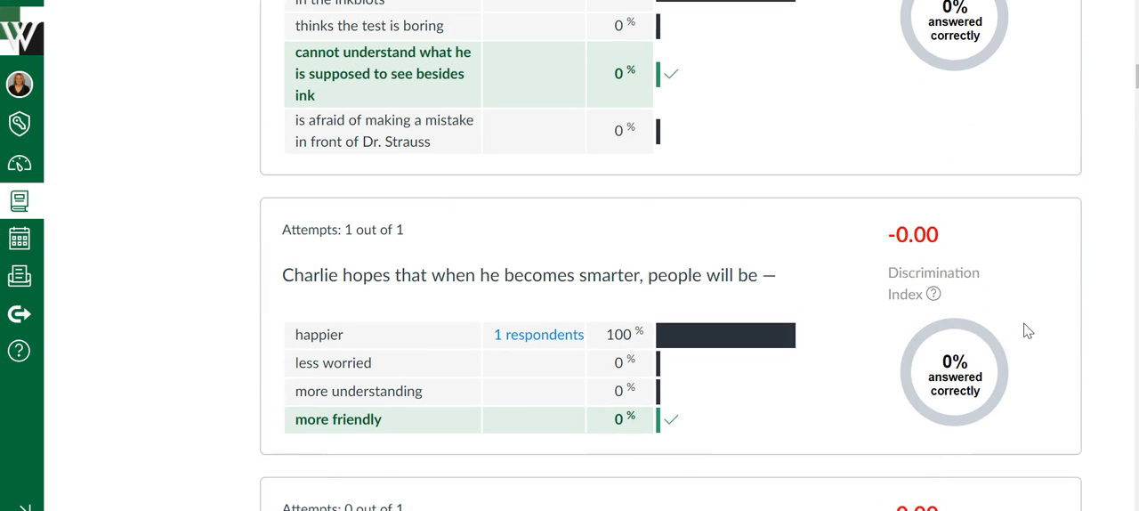
scroll(down, 3)
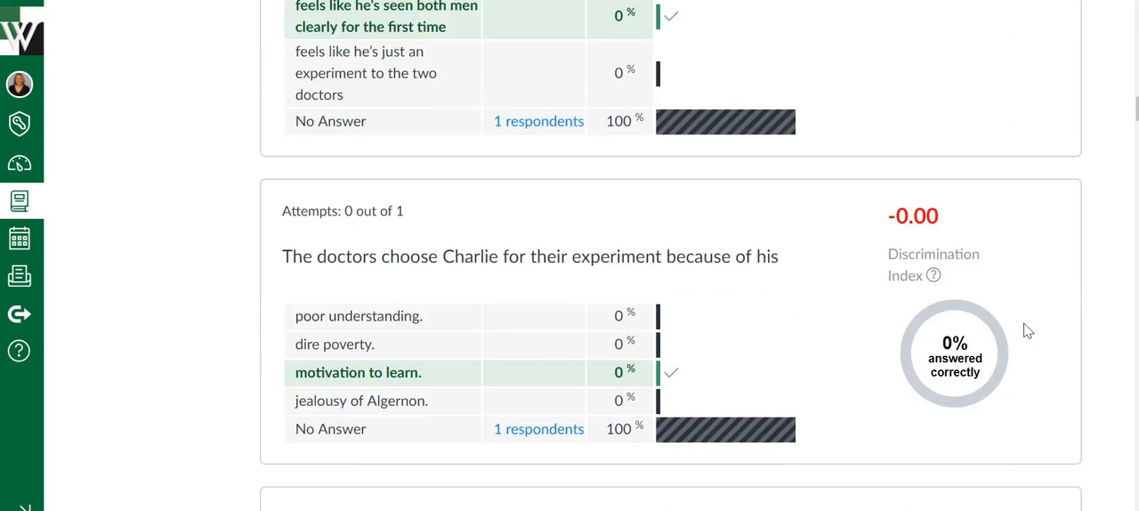
scroll(down, 3)
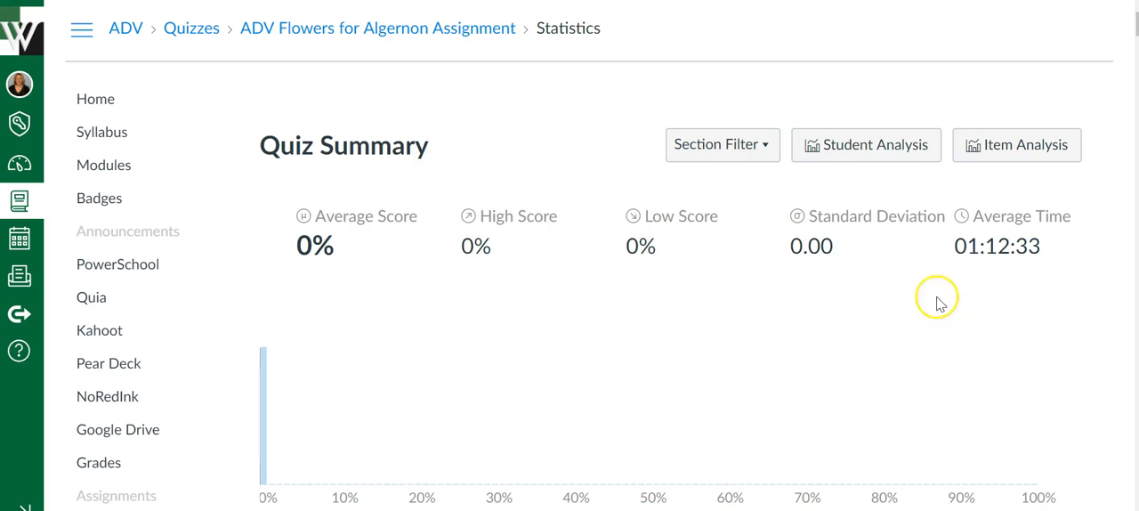
mouse_move(950, 392)
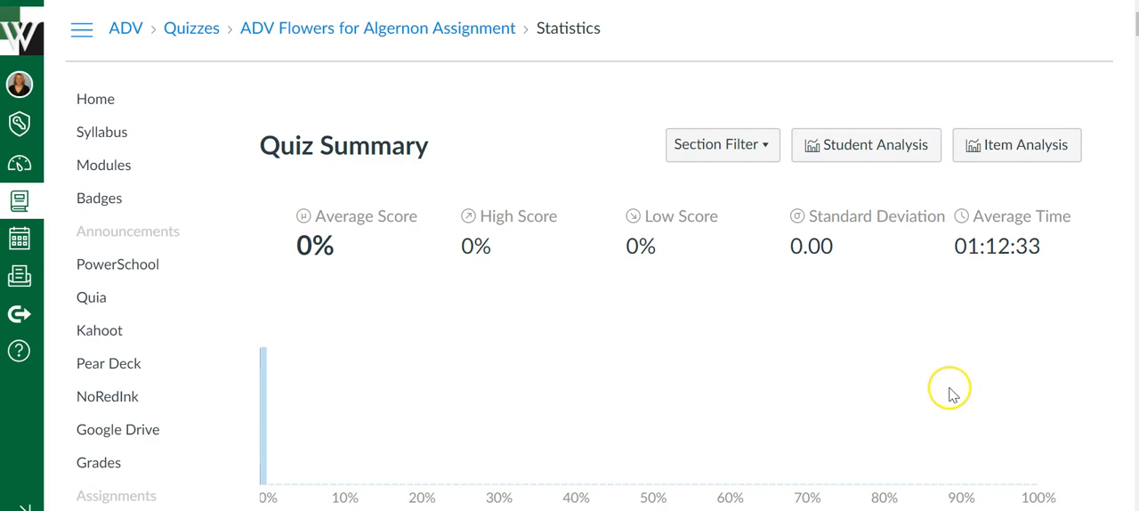